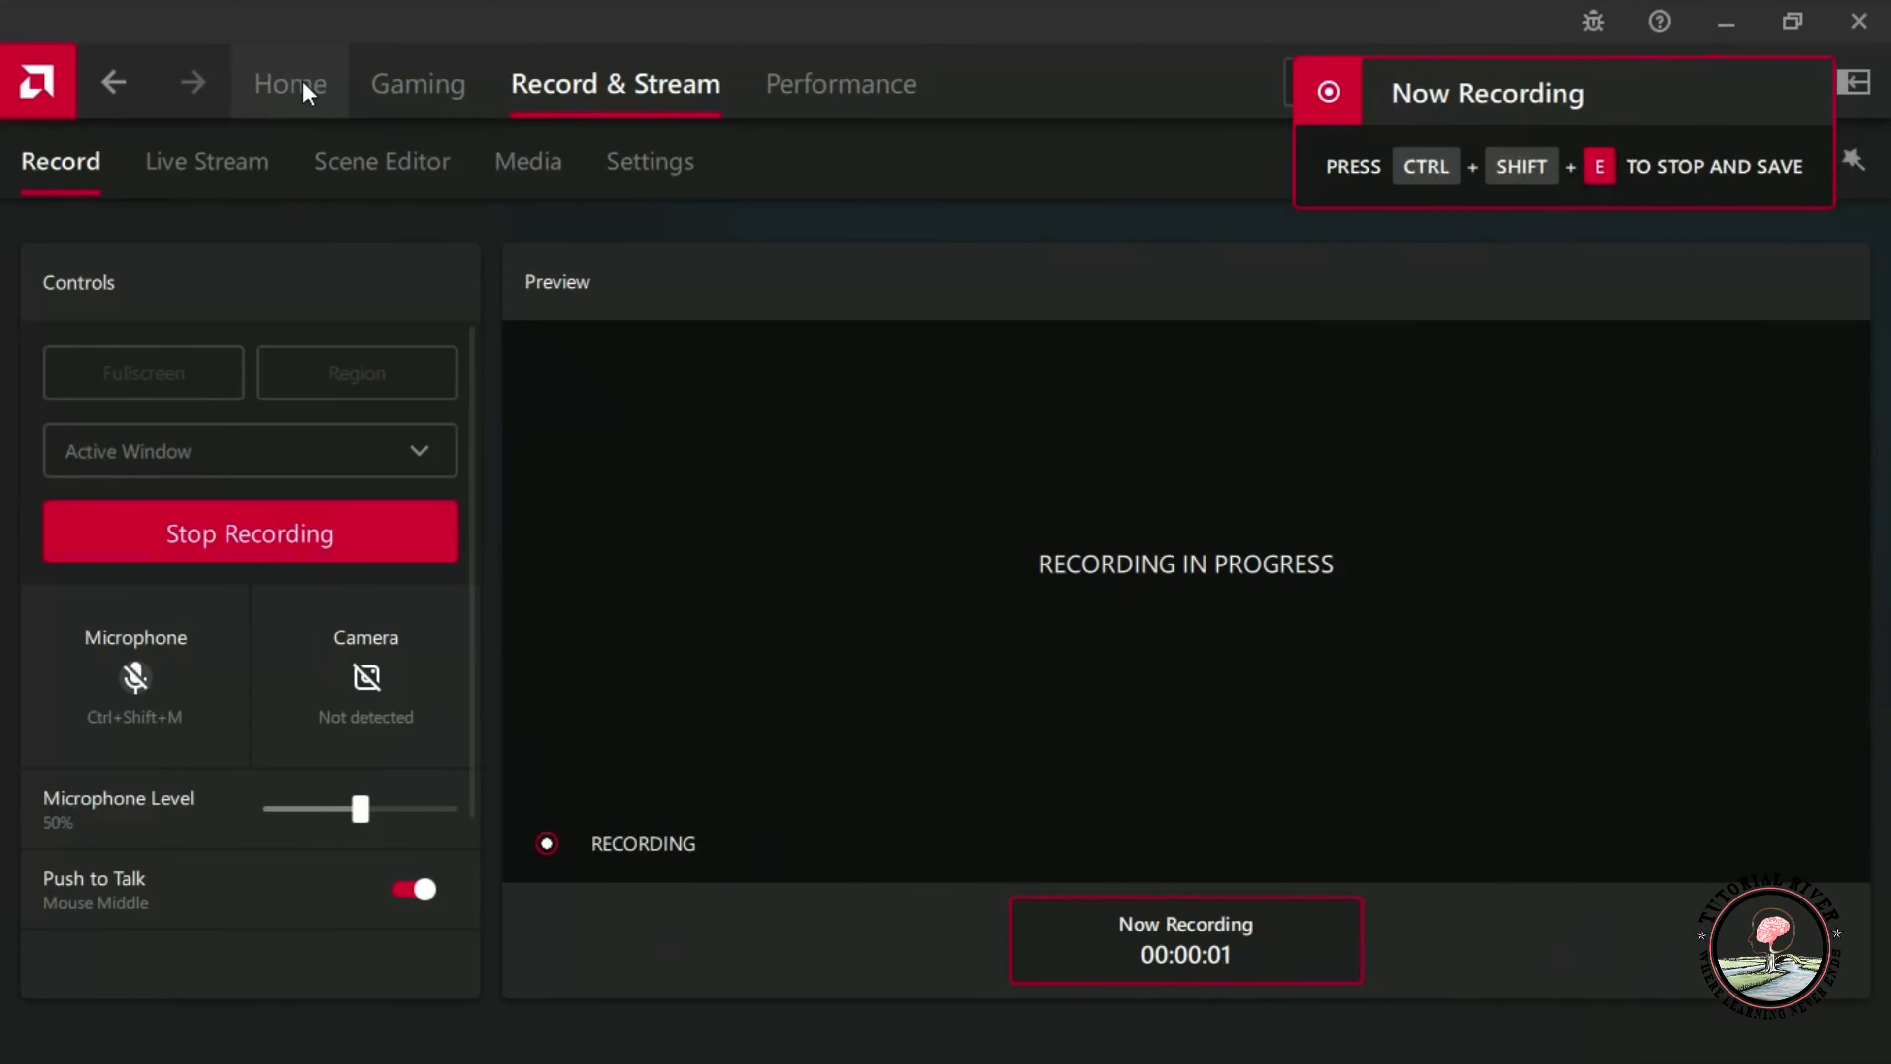
Switch from the recording page to the Home dashboard of performance stats.
click(291, 83)
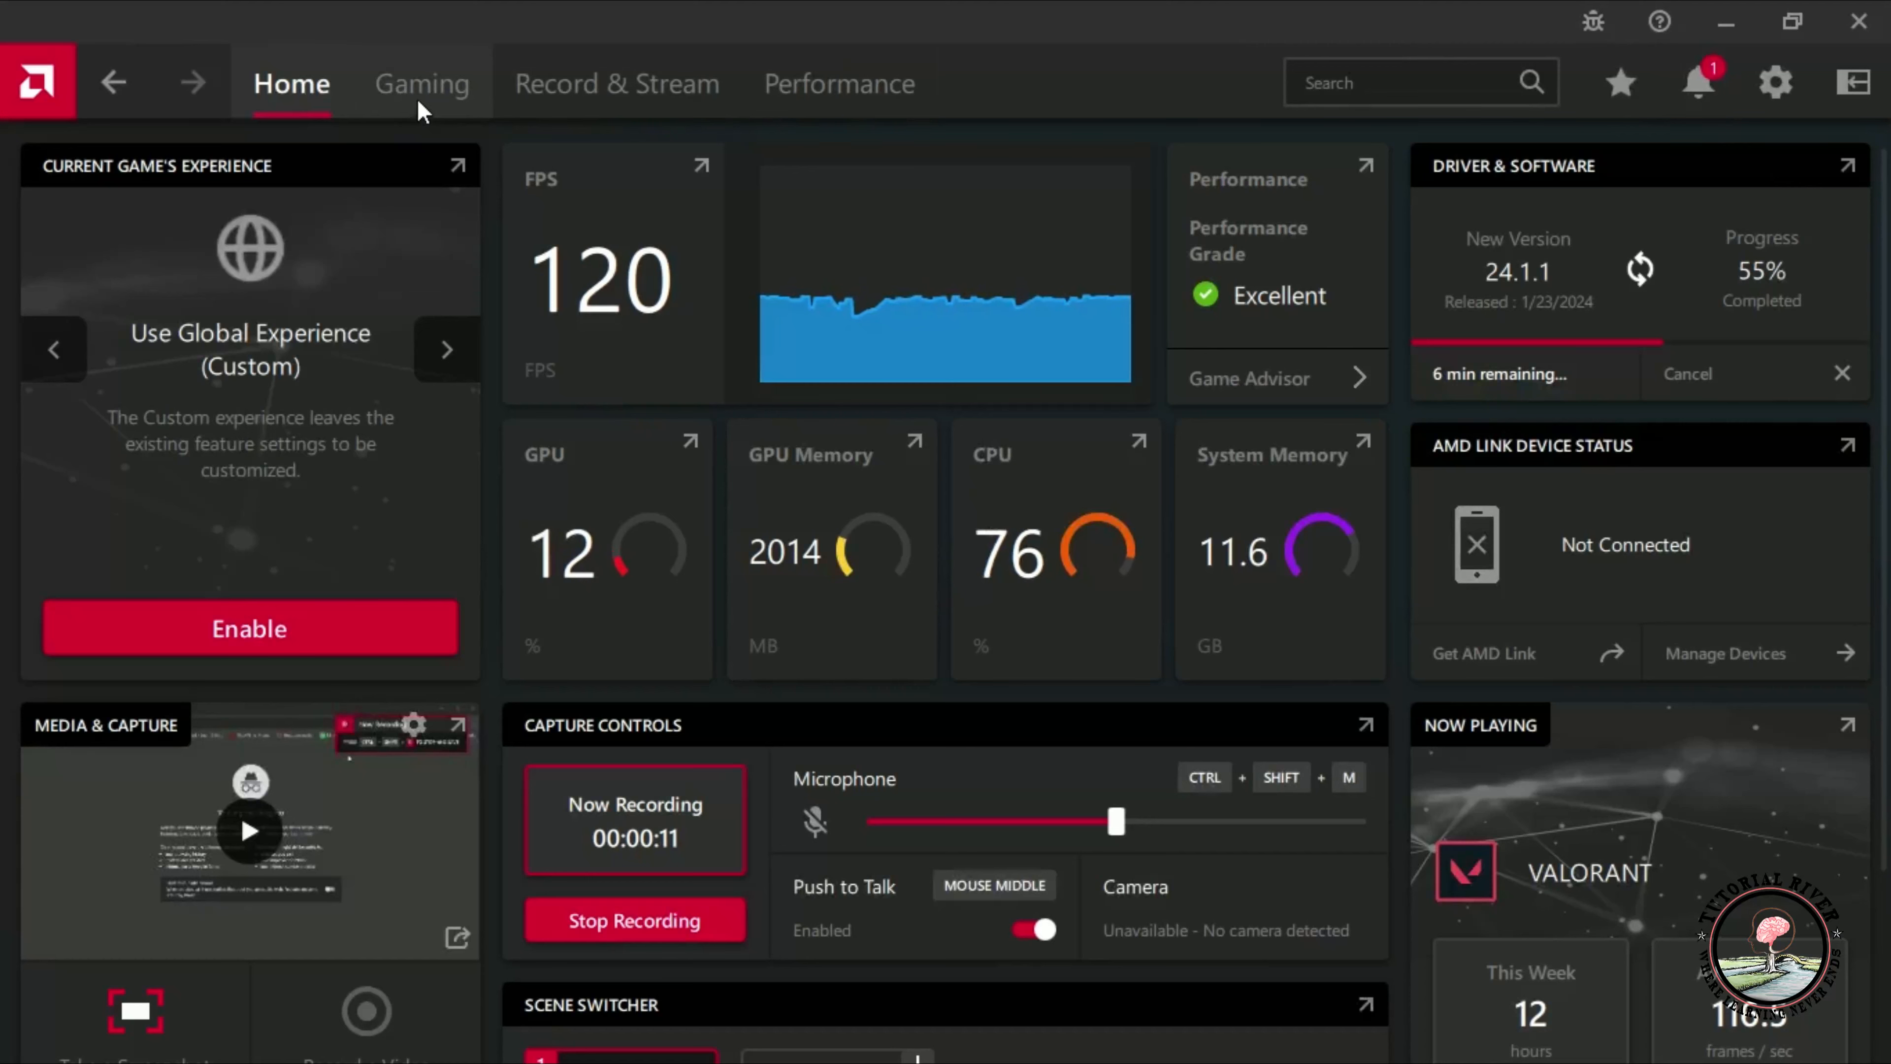
Open the VALORANT game profile from the Gaming library.
click(420, 83)
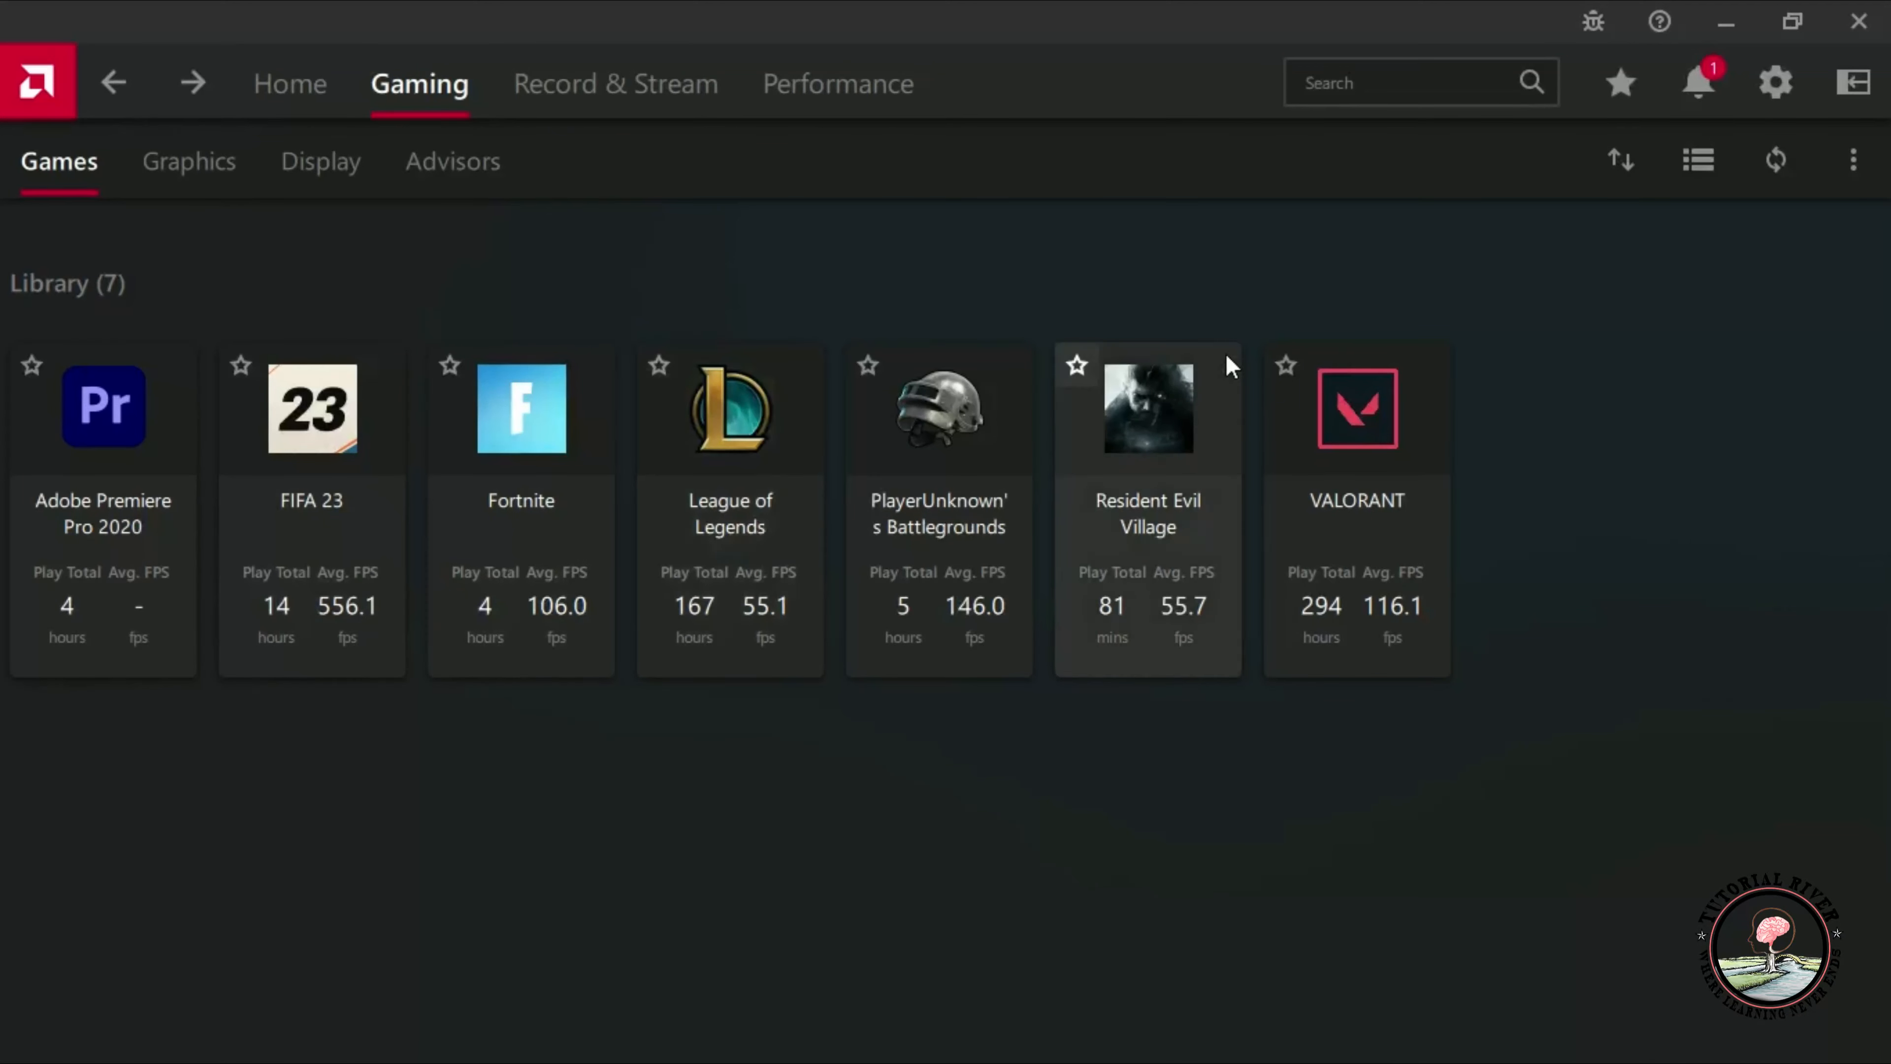
mouse_move(1369, 442)
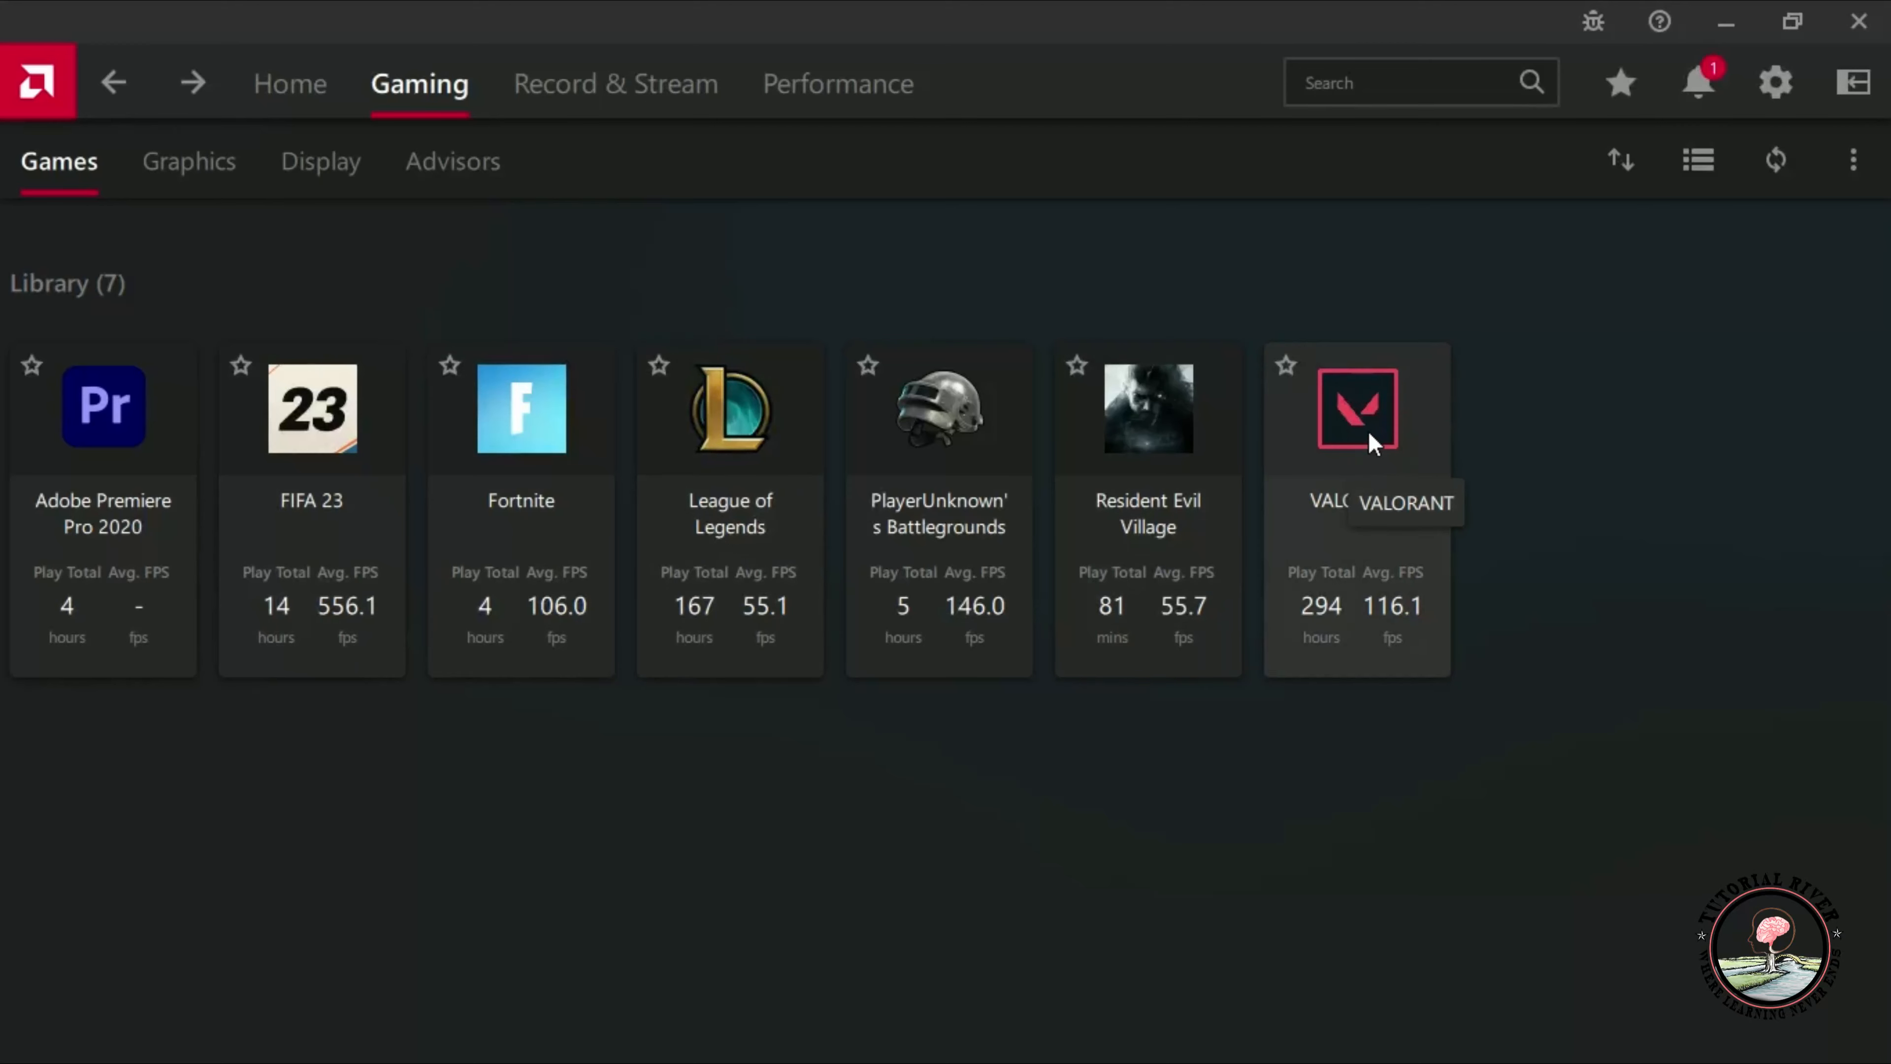
click(1356, 406)
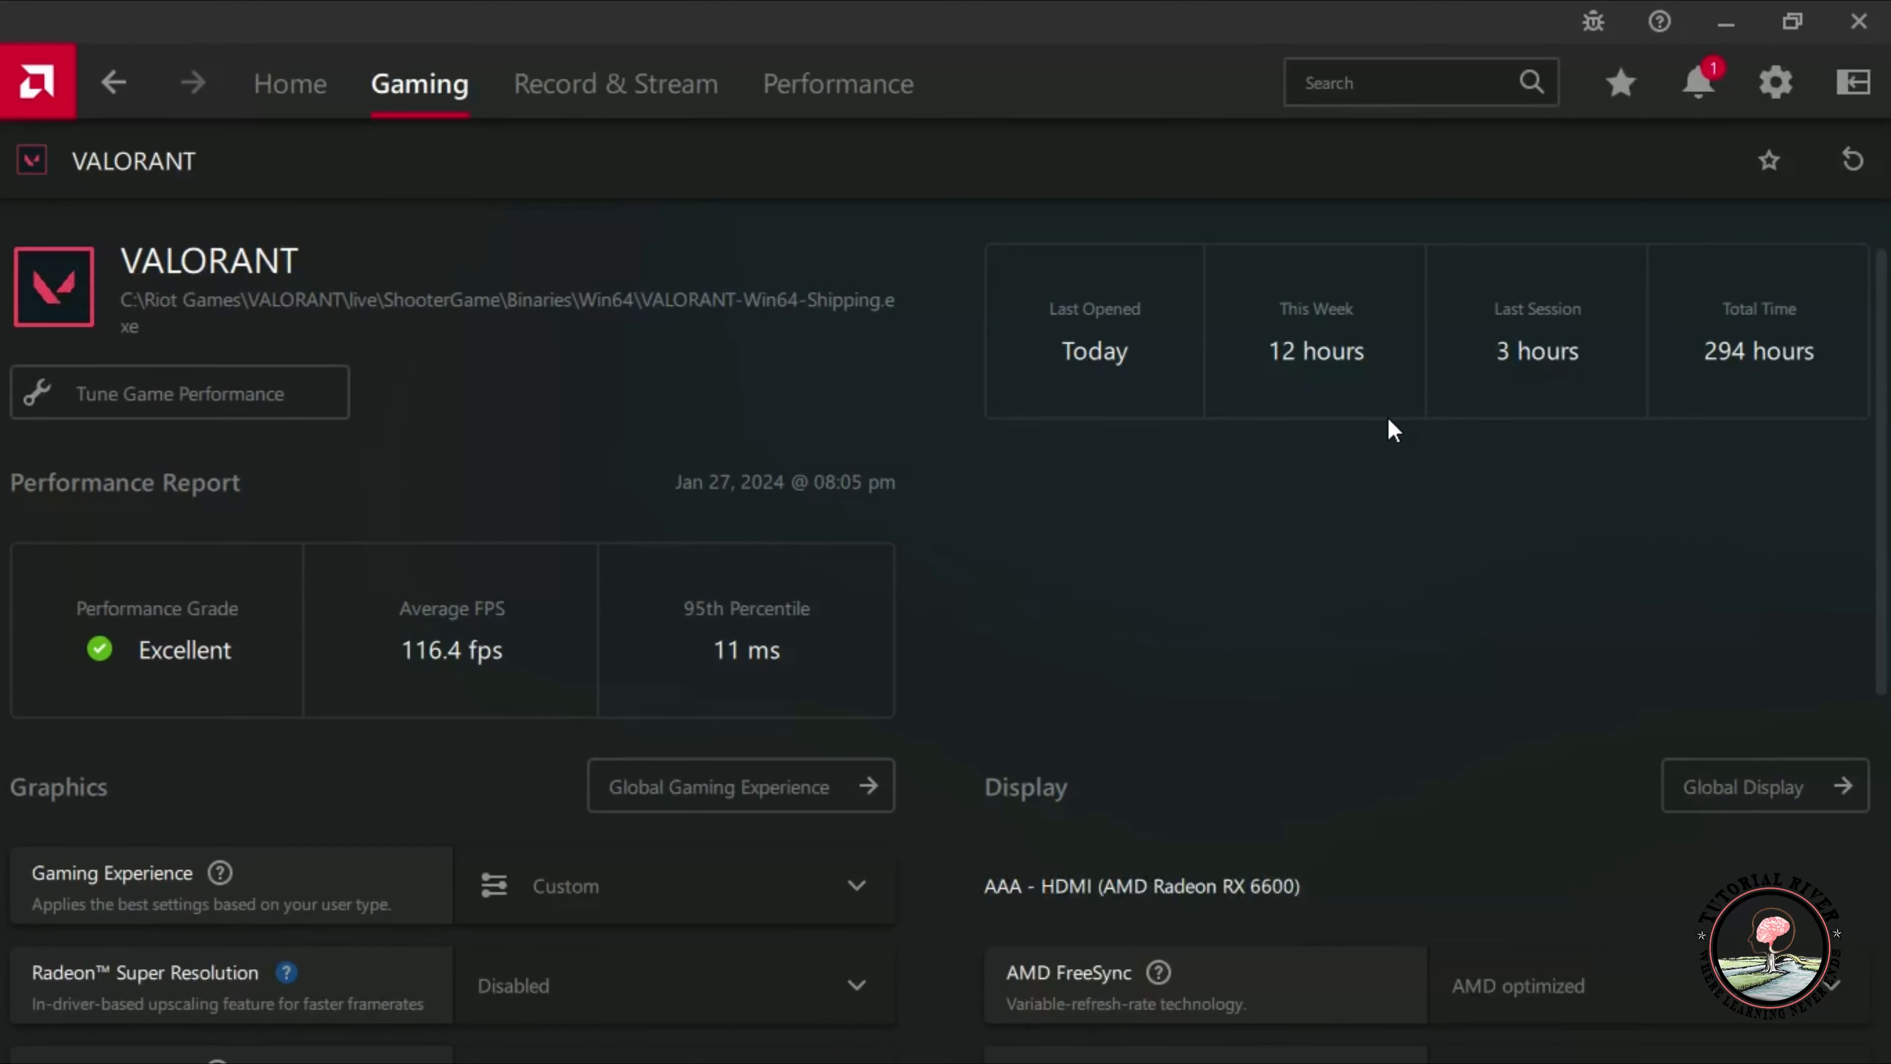
mouse_move(811, 446)
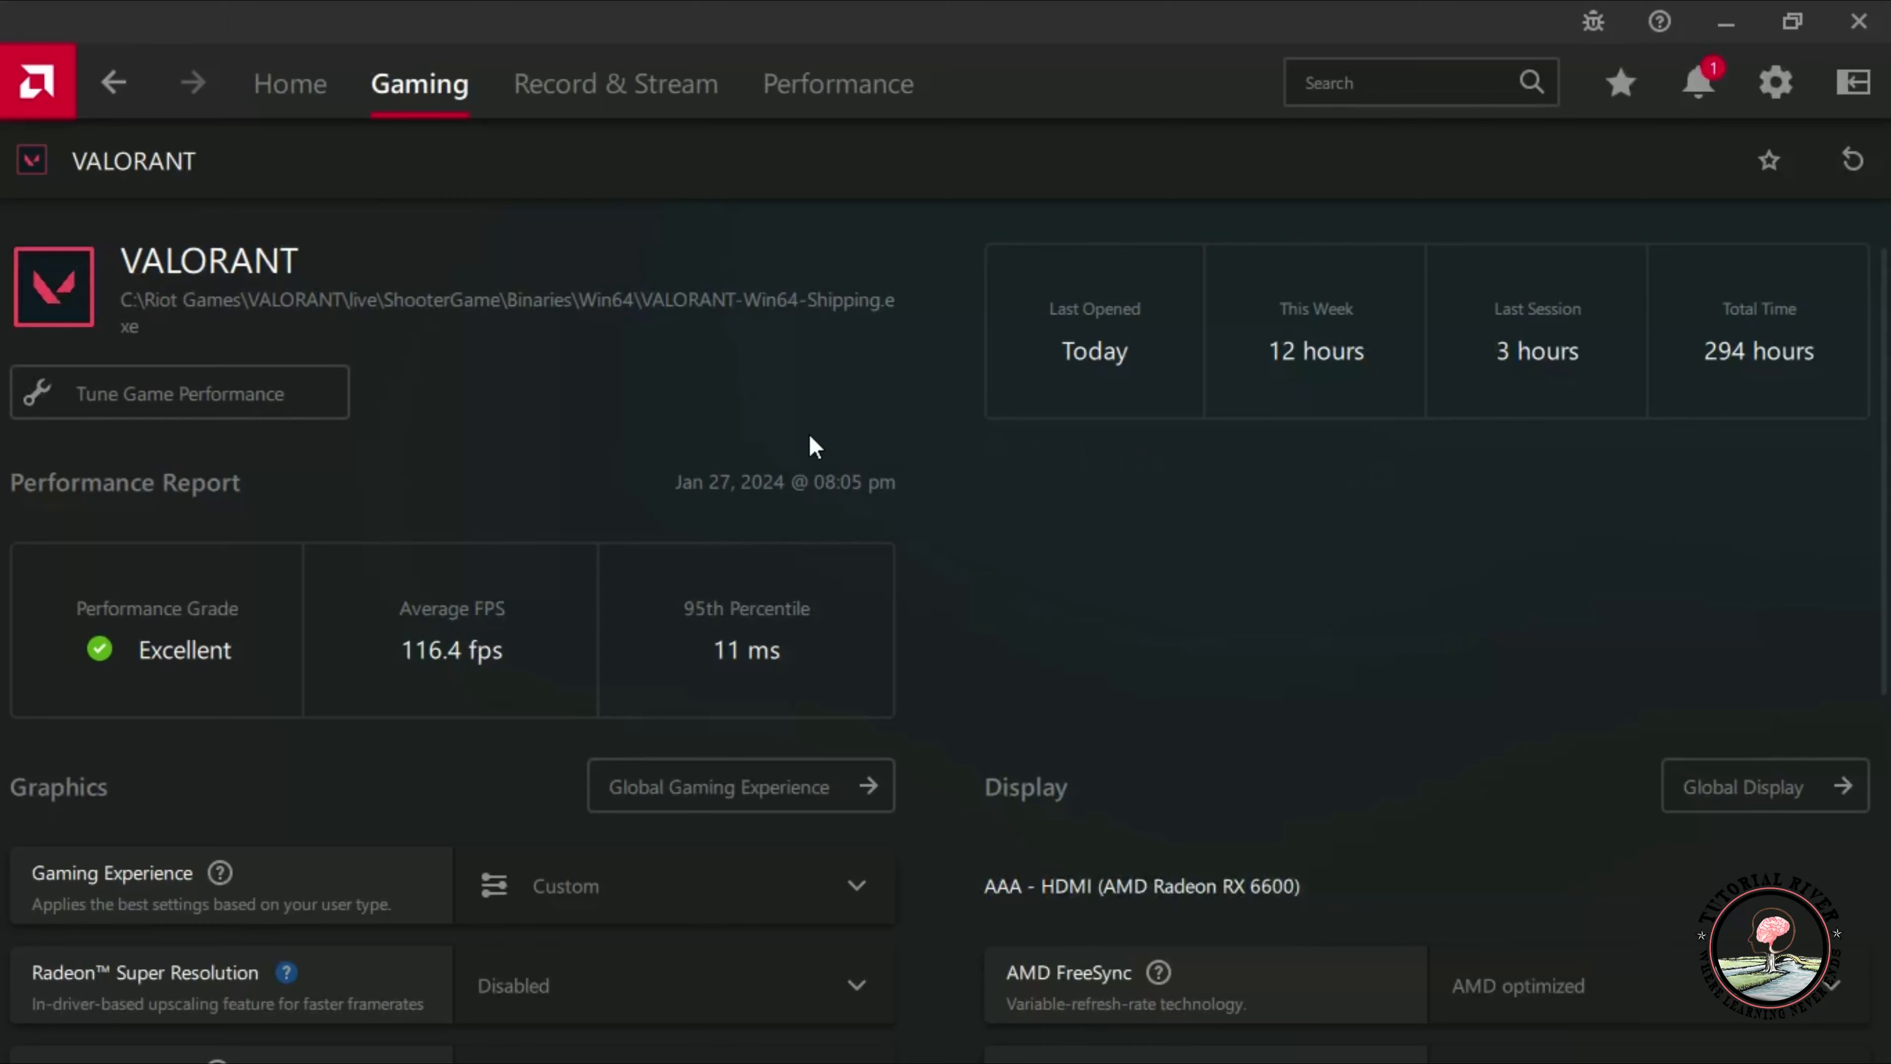
mouse_move(945, 472)
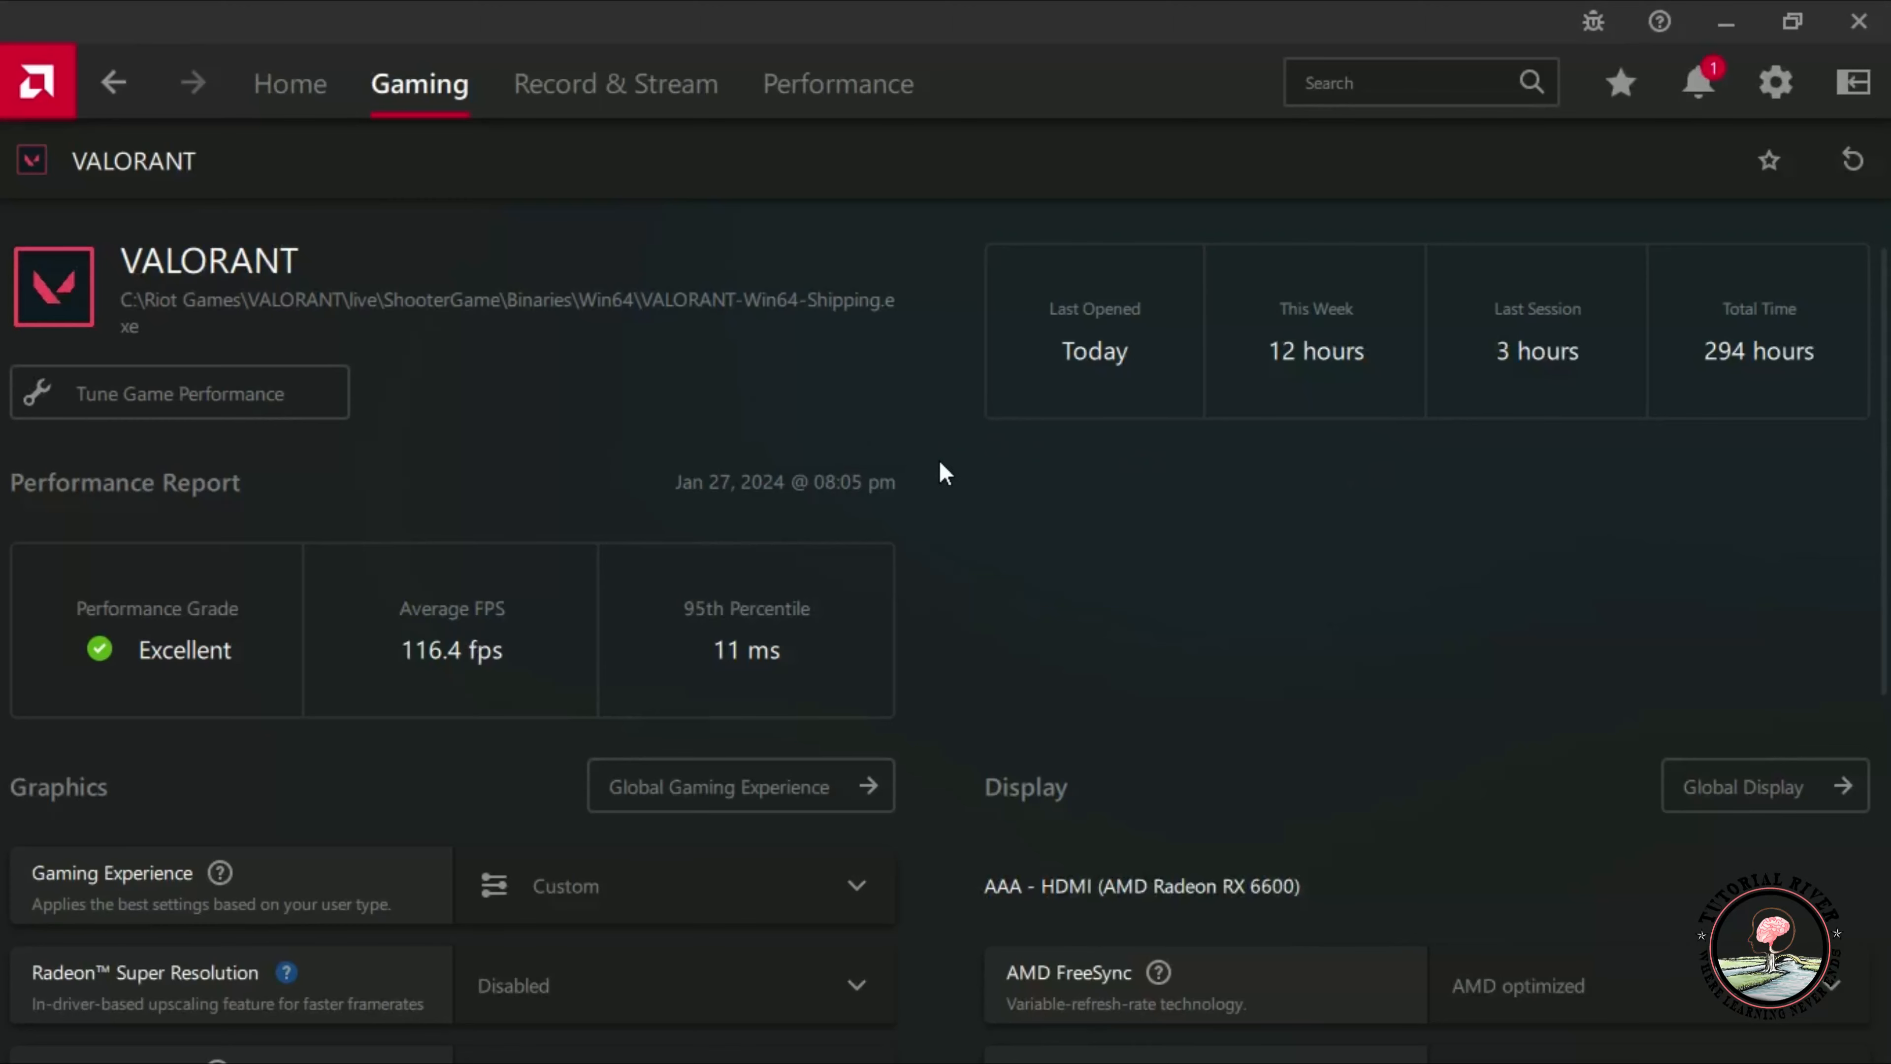
Enable Custom Color in VALORANT's Display settings and raise Saturation to 200.
scroll(down, 3)
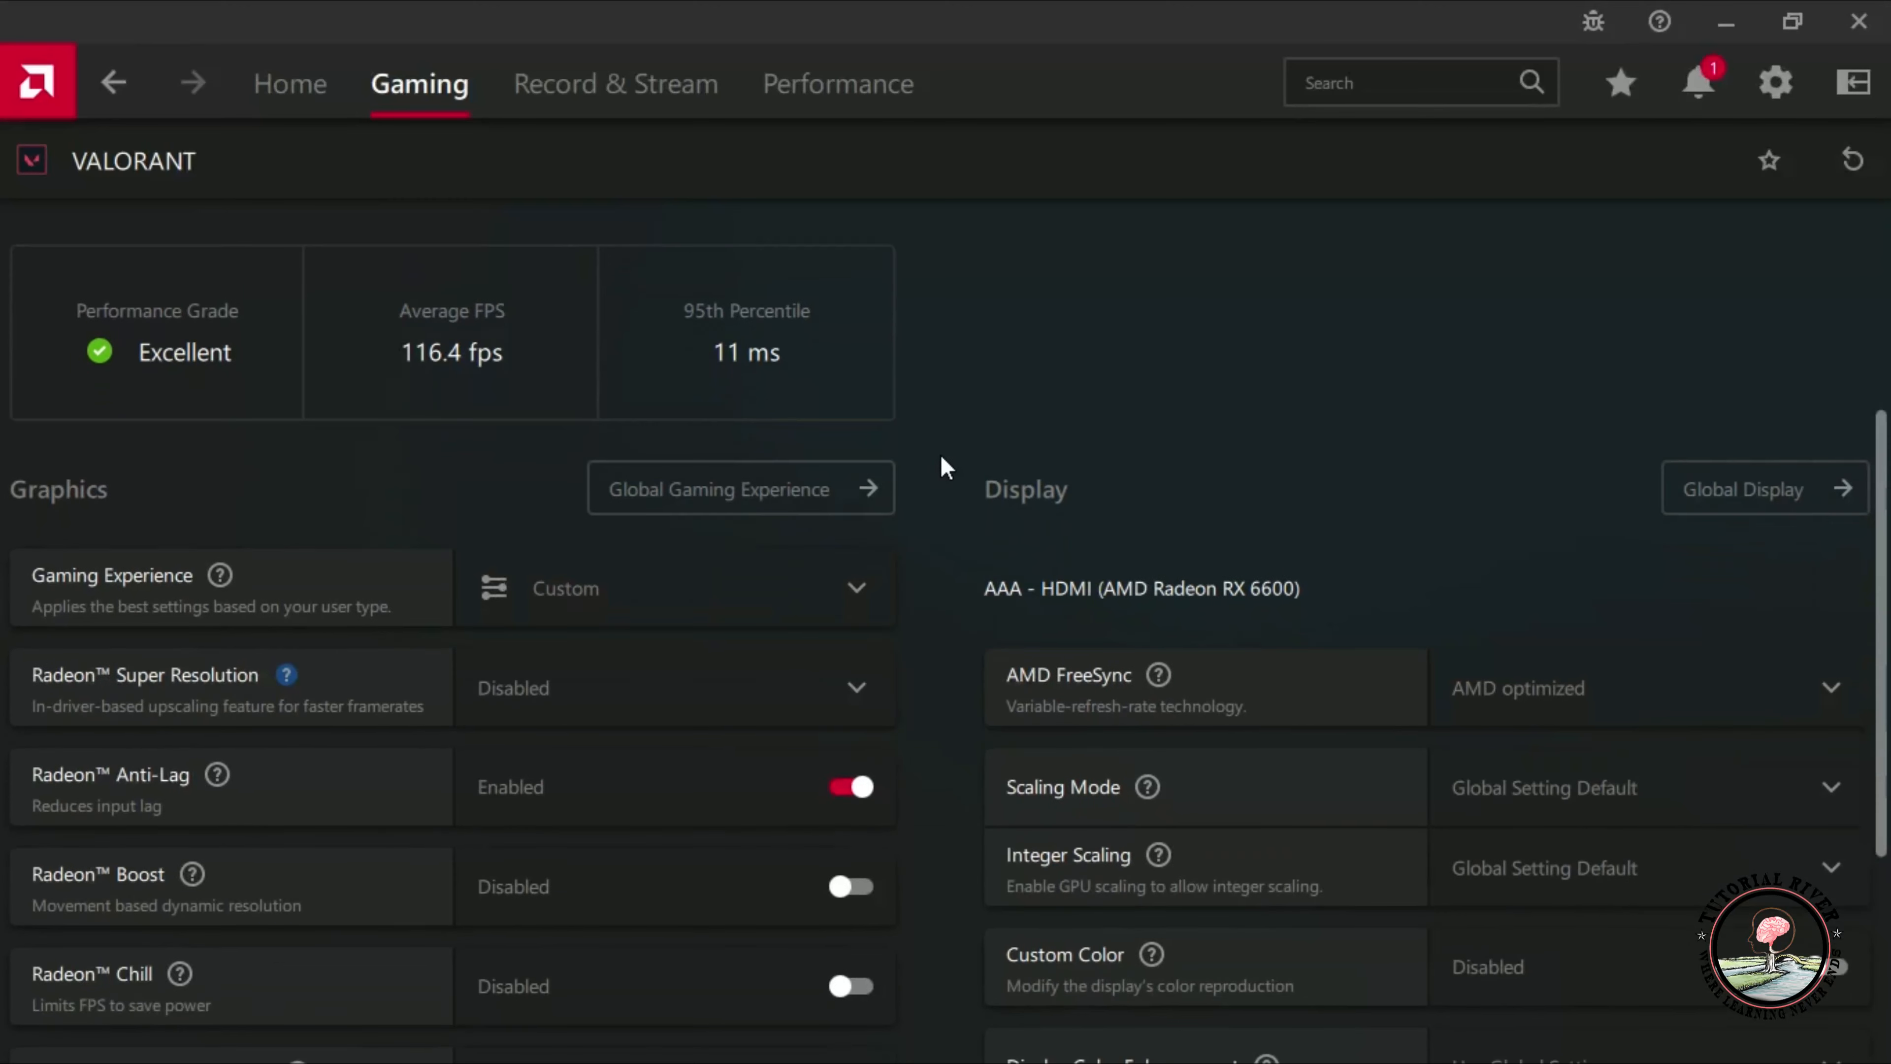
scroll(down, 3)
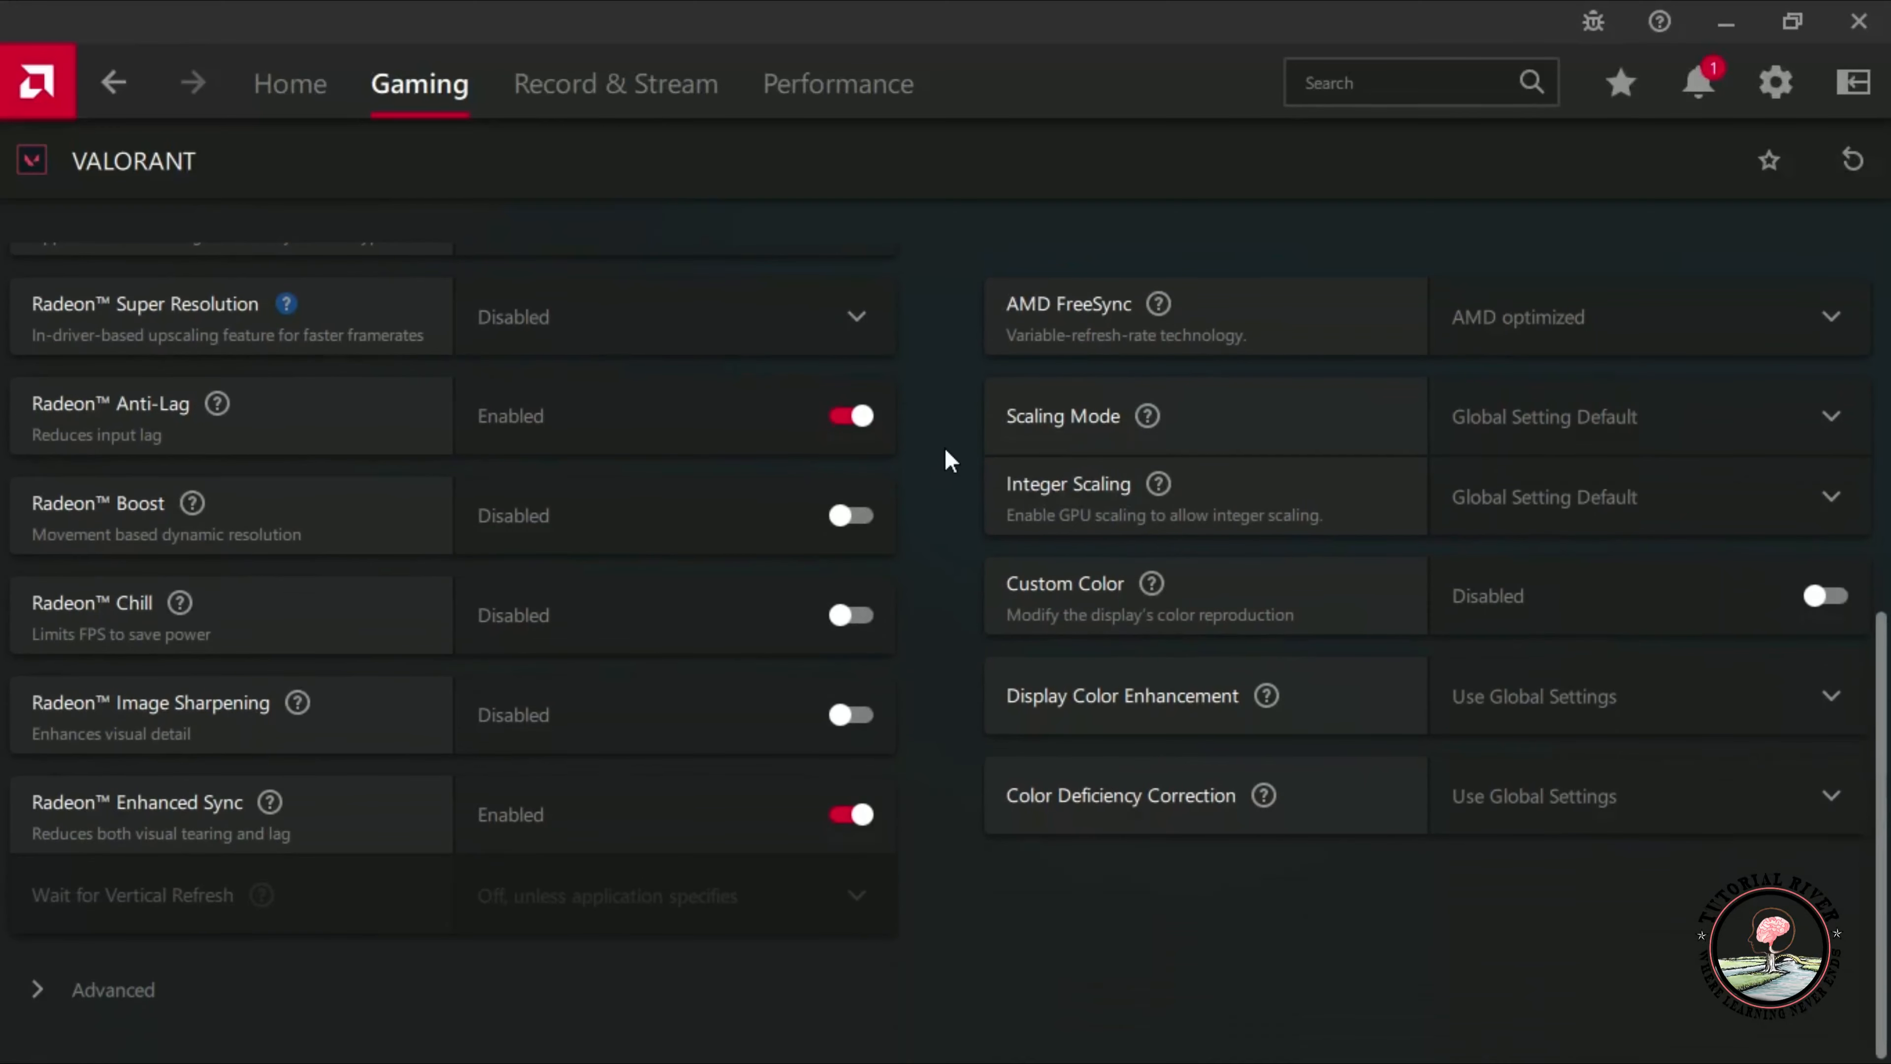
mouse_move(1151, 582)
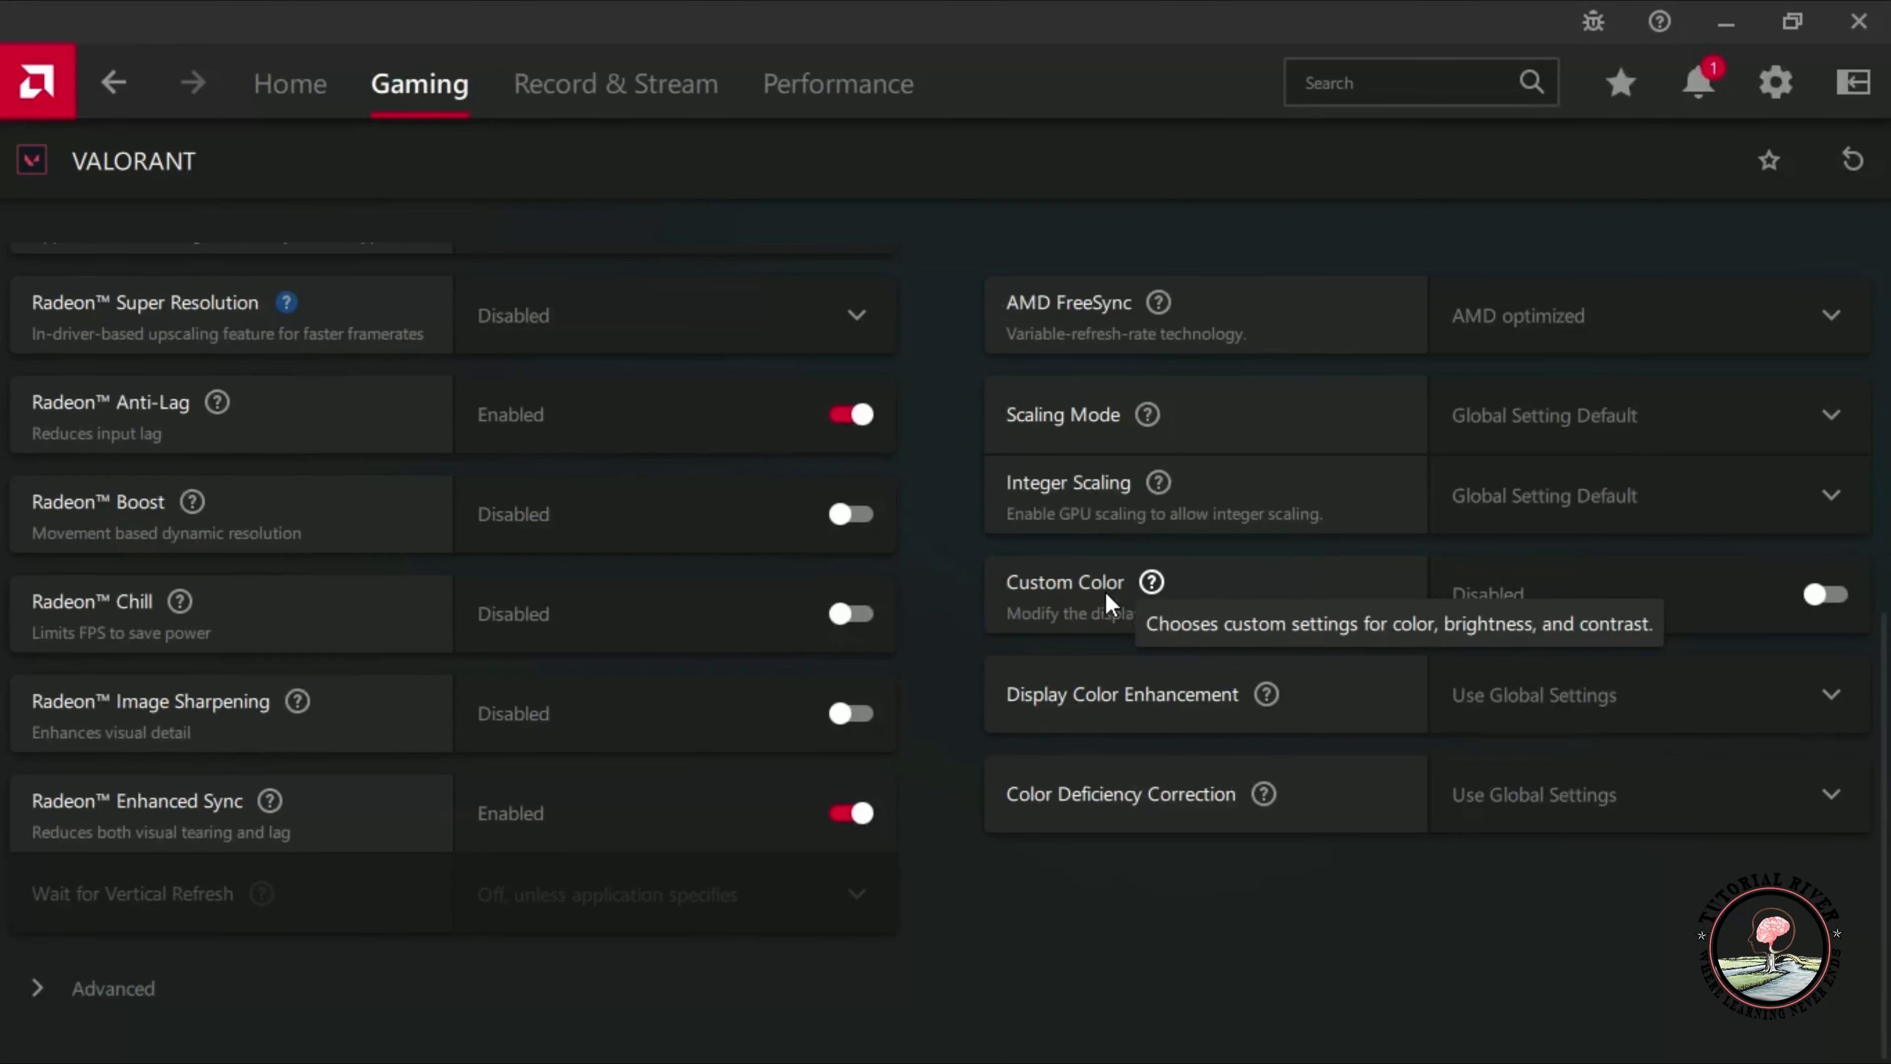
click(1825, 593)
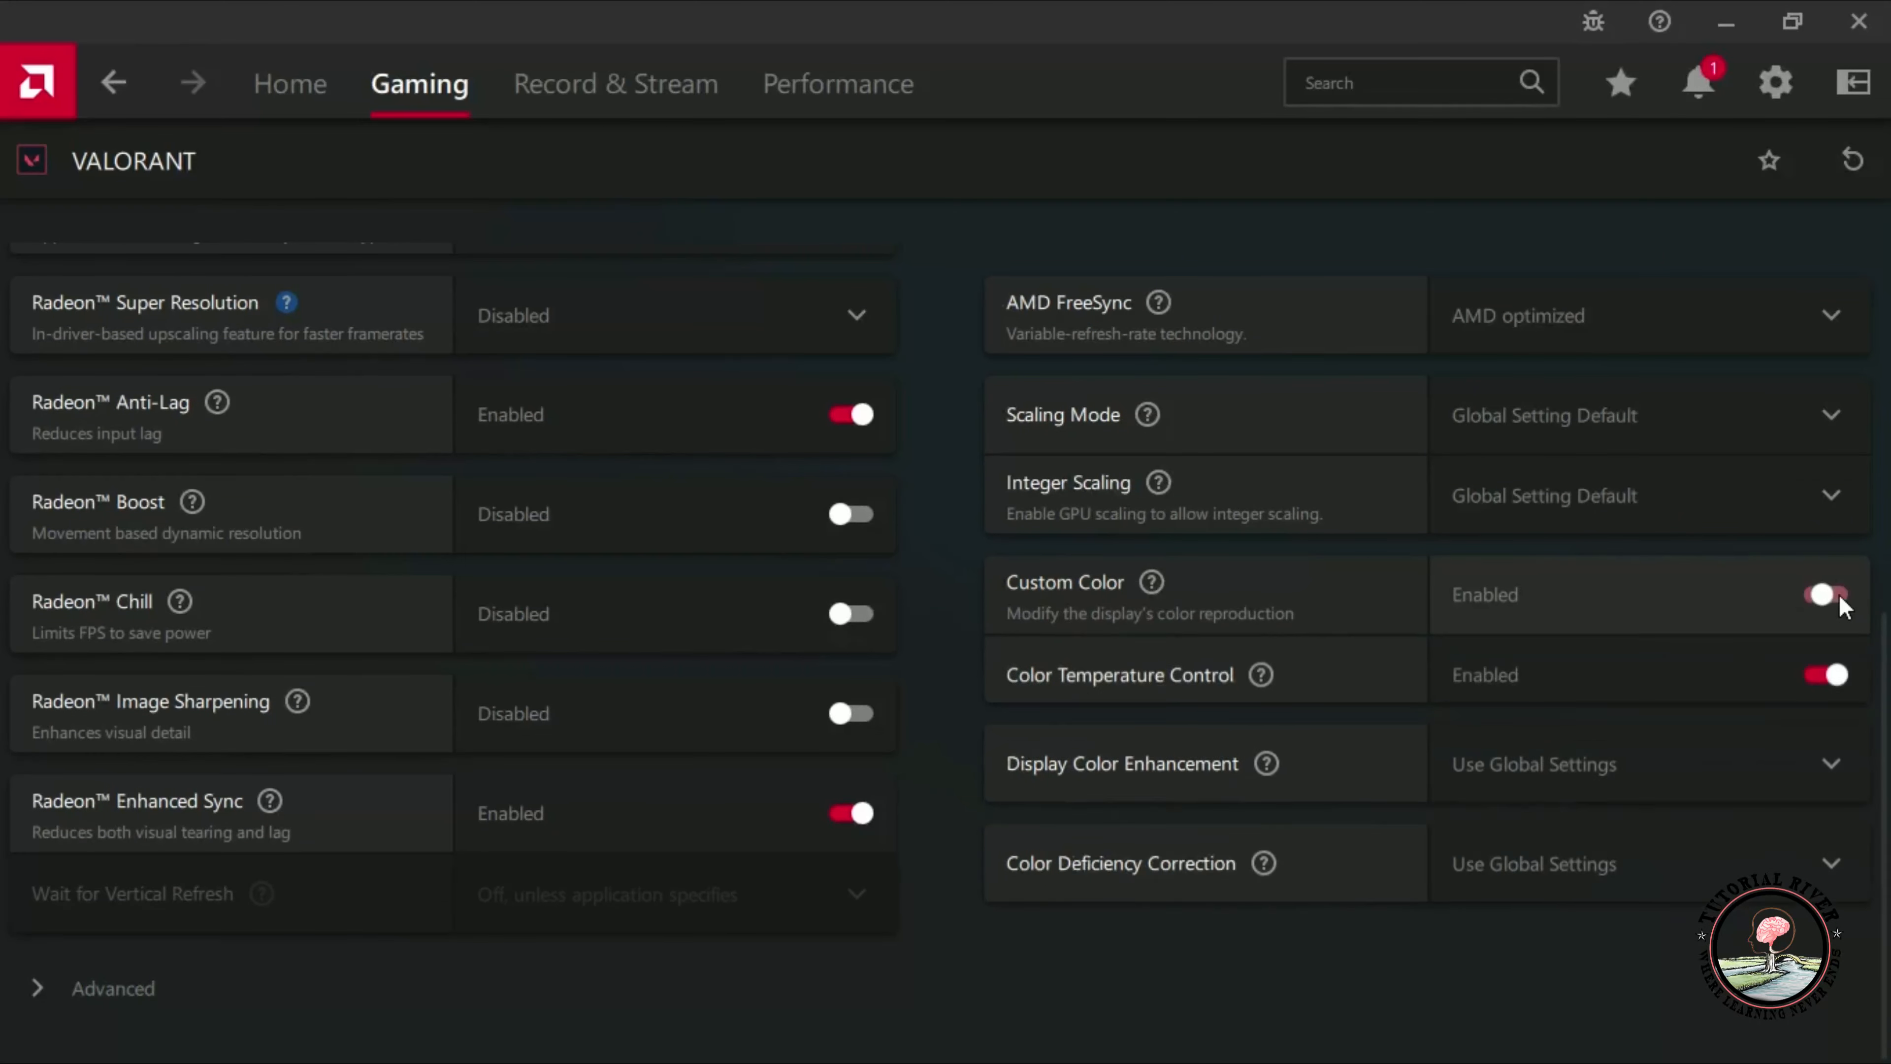
click(1826, 593)
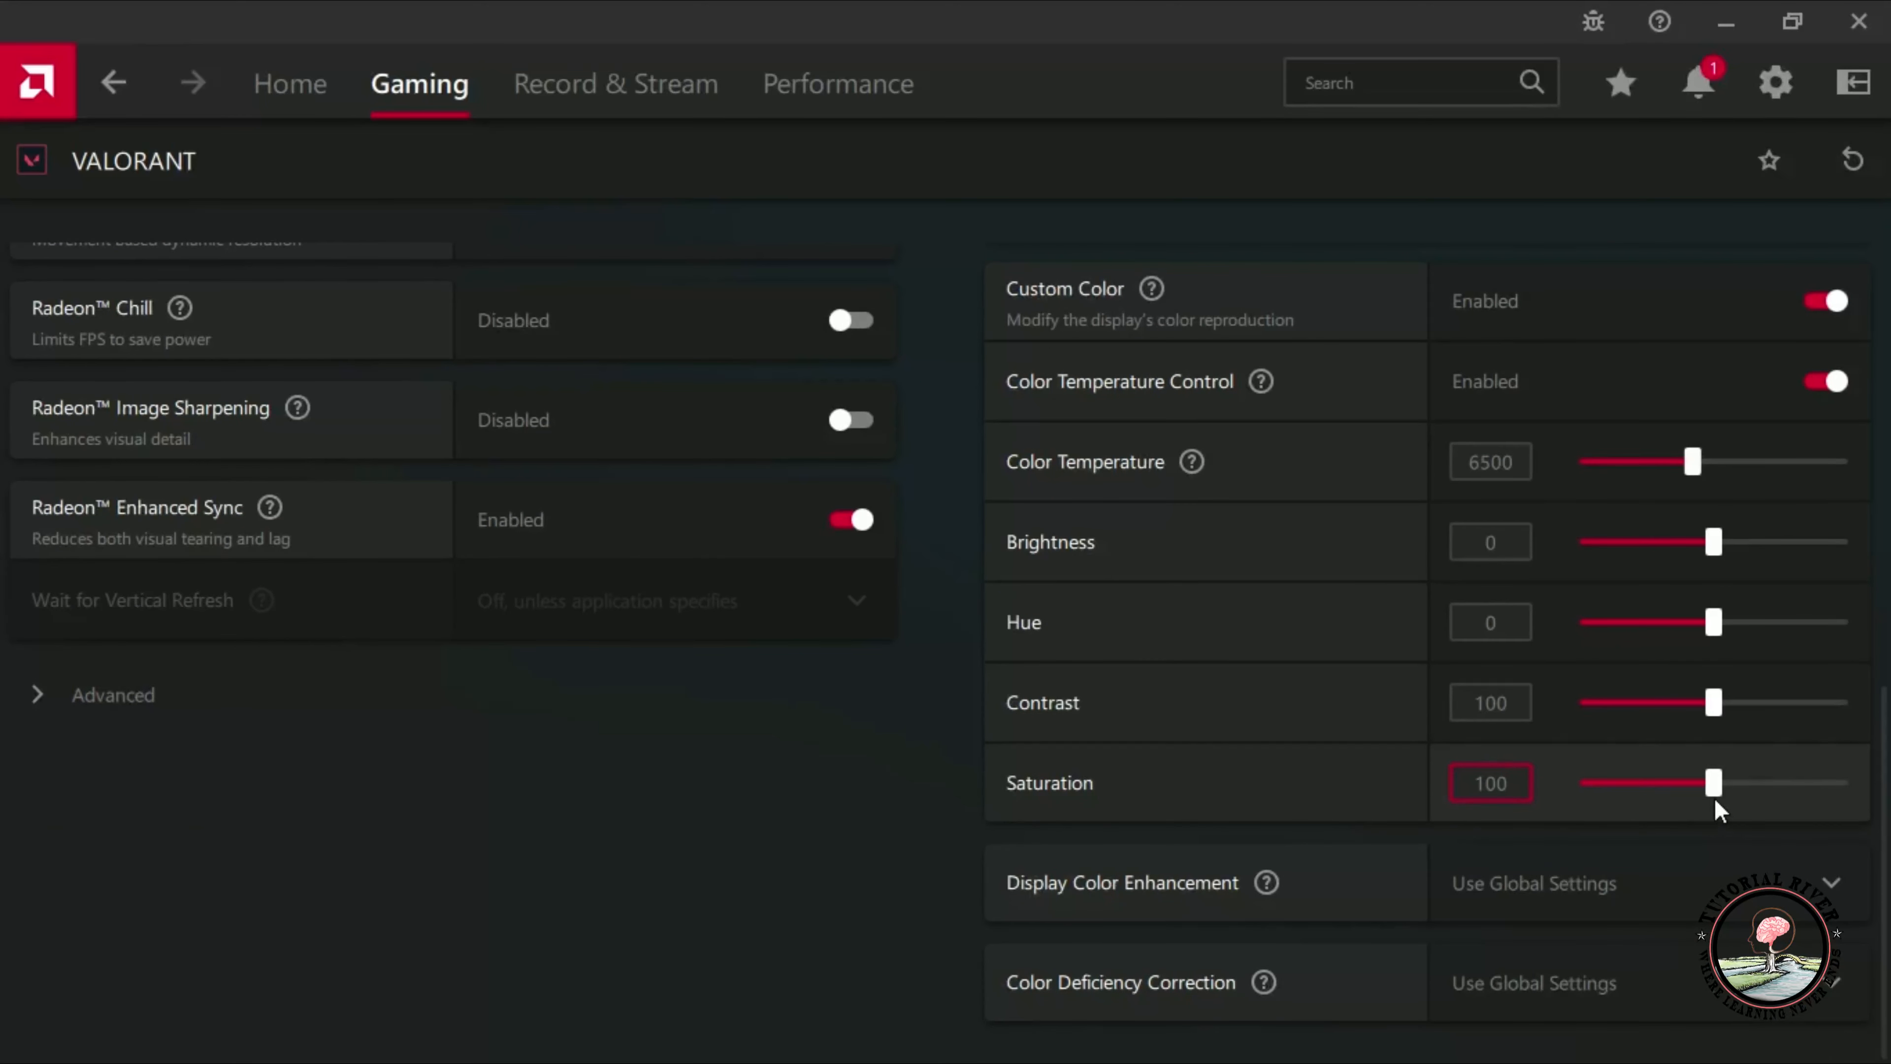
drag(1715, 783, 1839, 783)
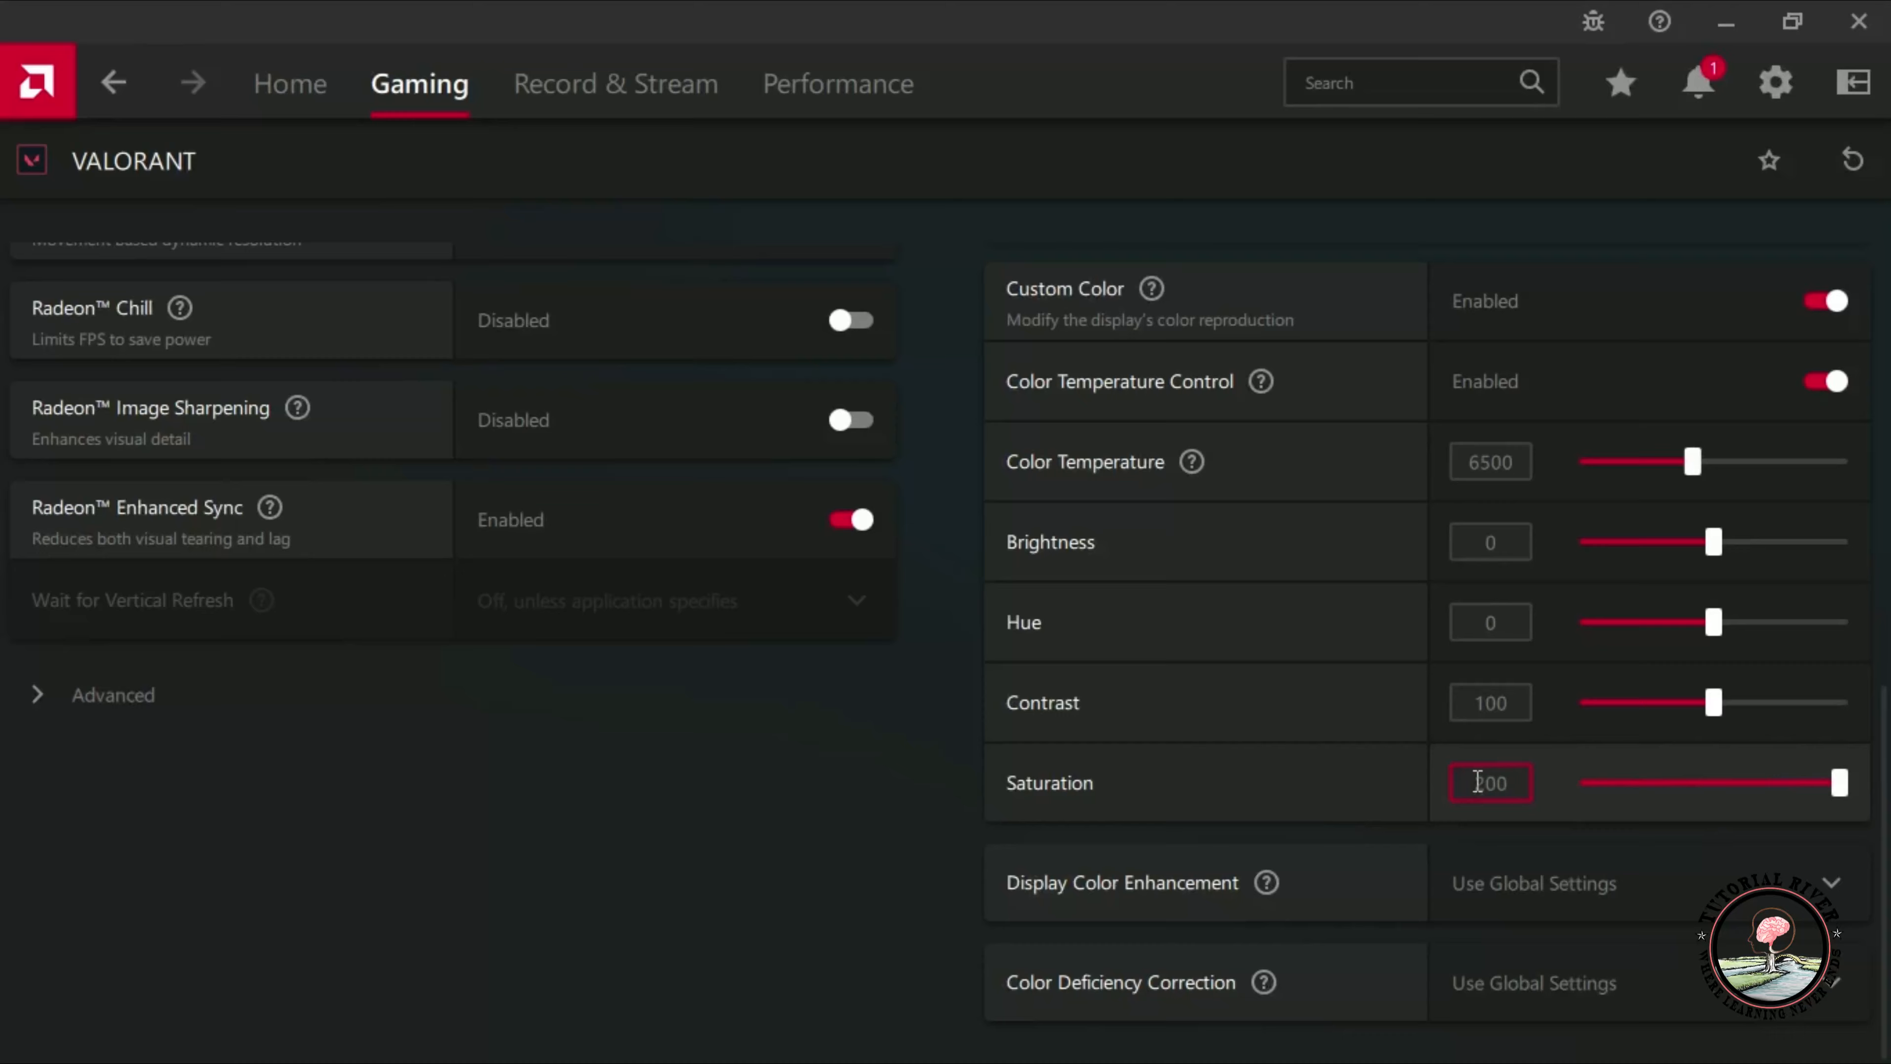
text(200)
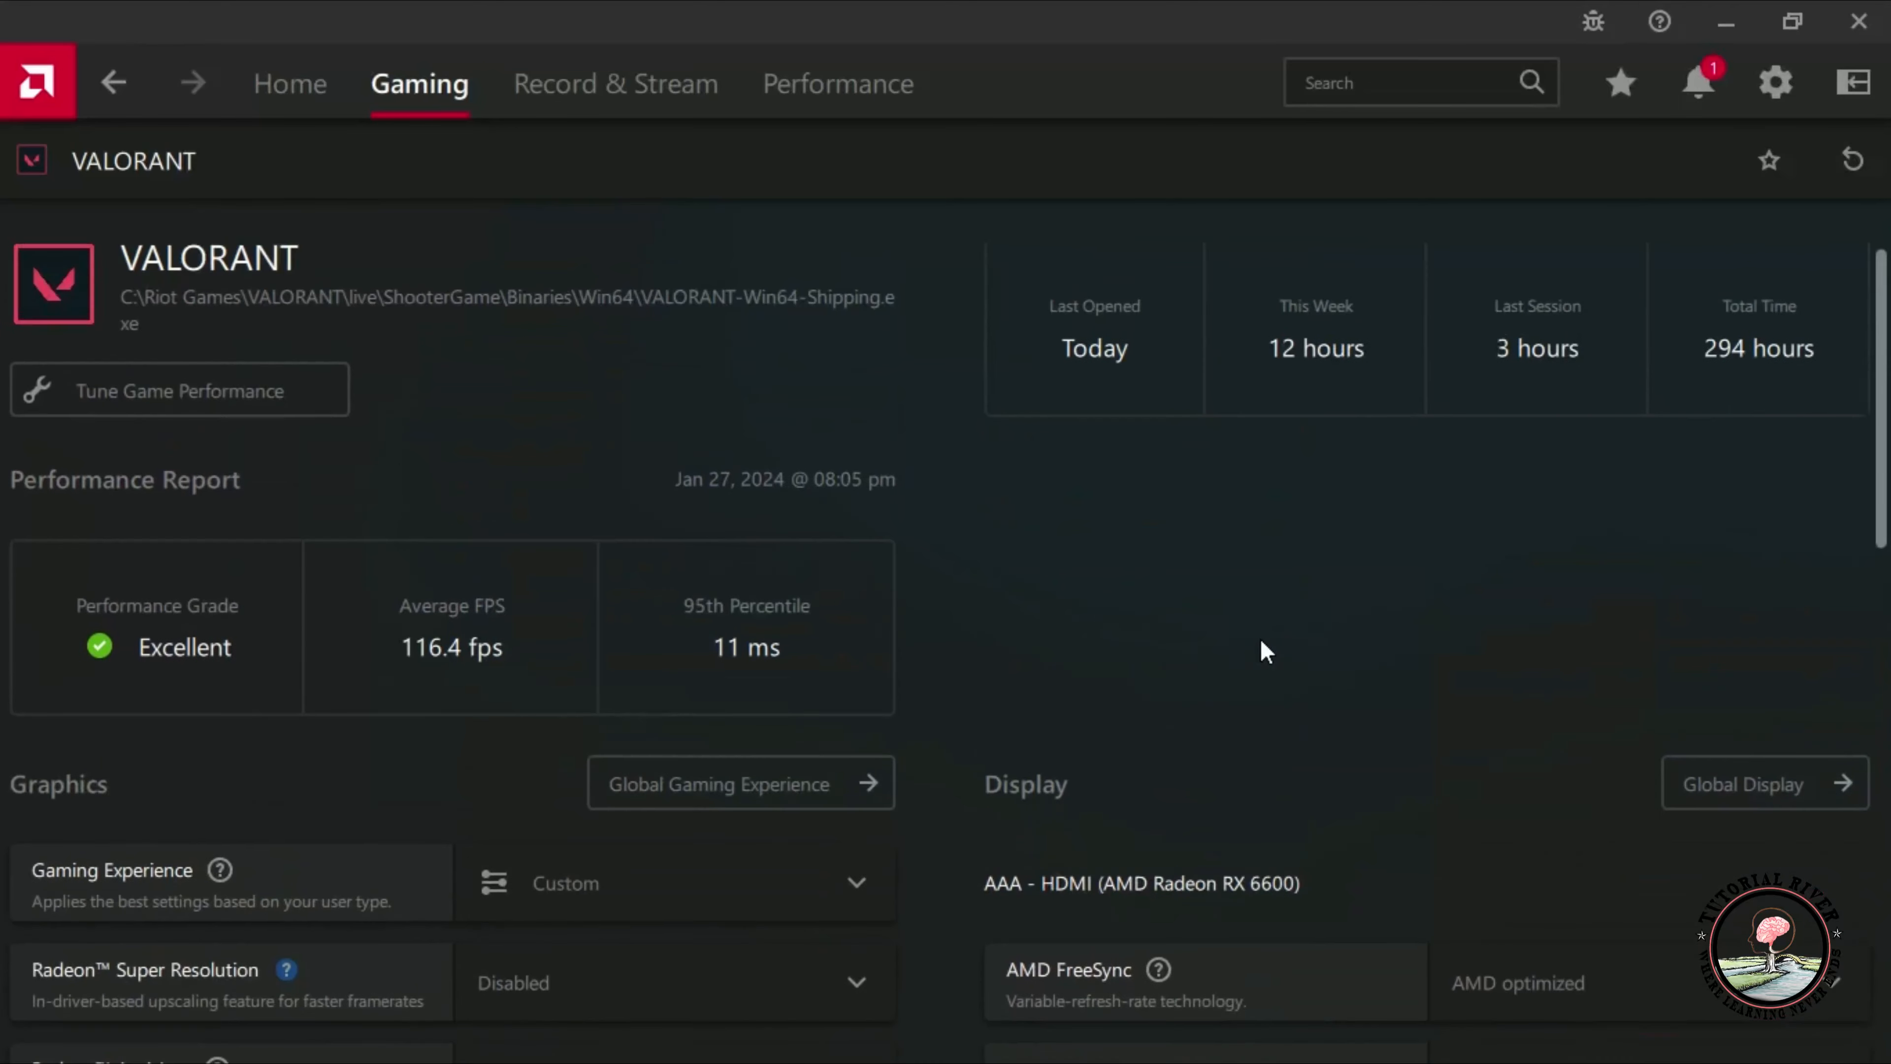
Leave the VALORANT profile and return to the Home dashboard.
scroll(down, 3)
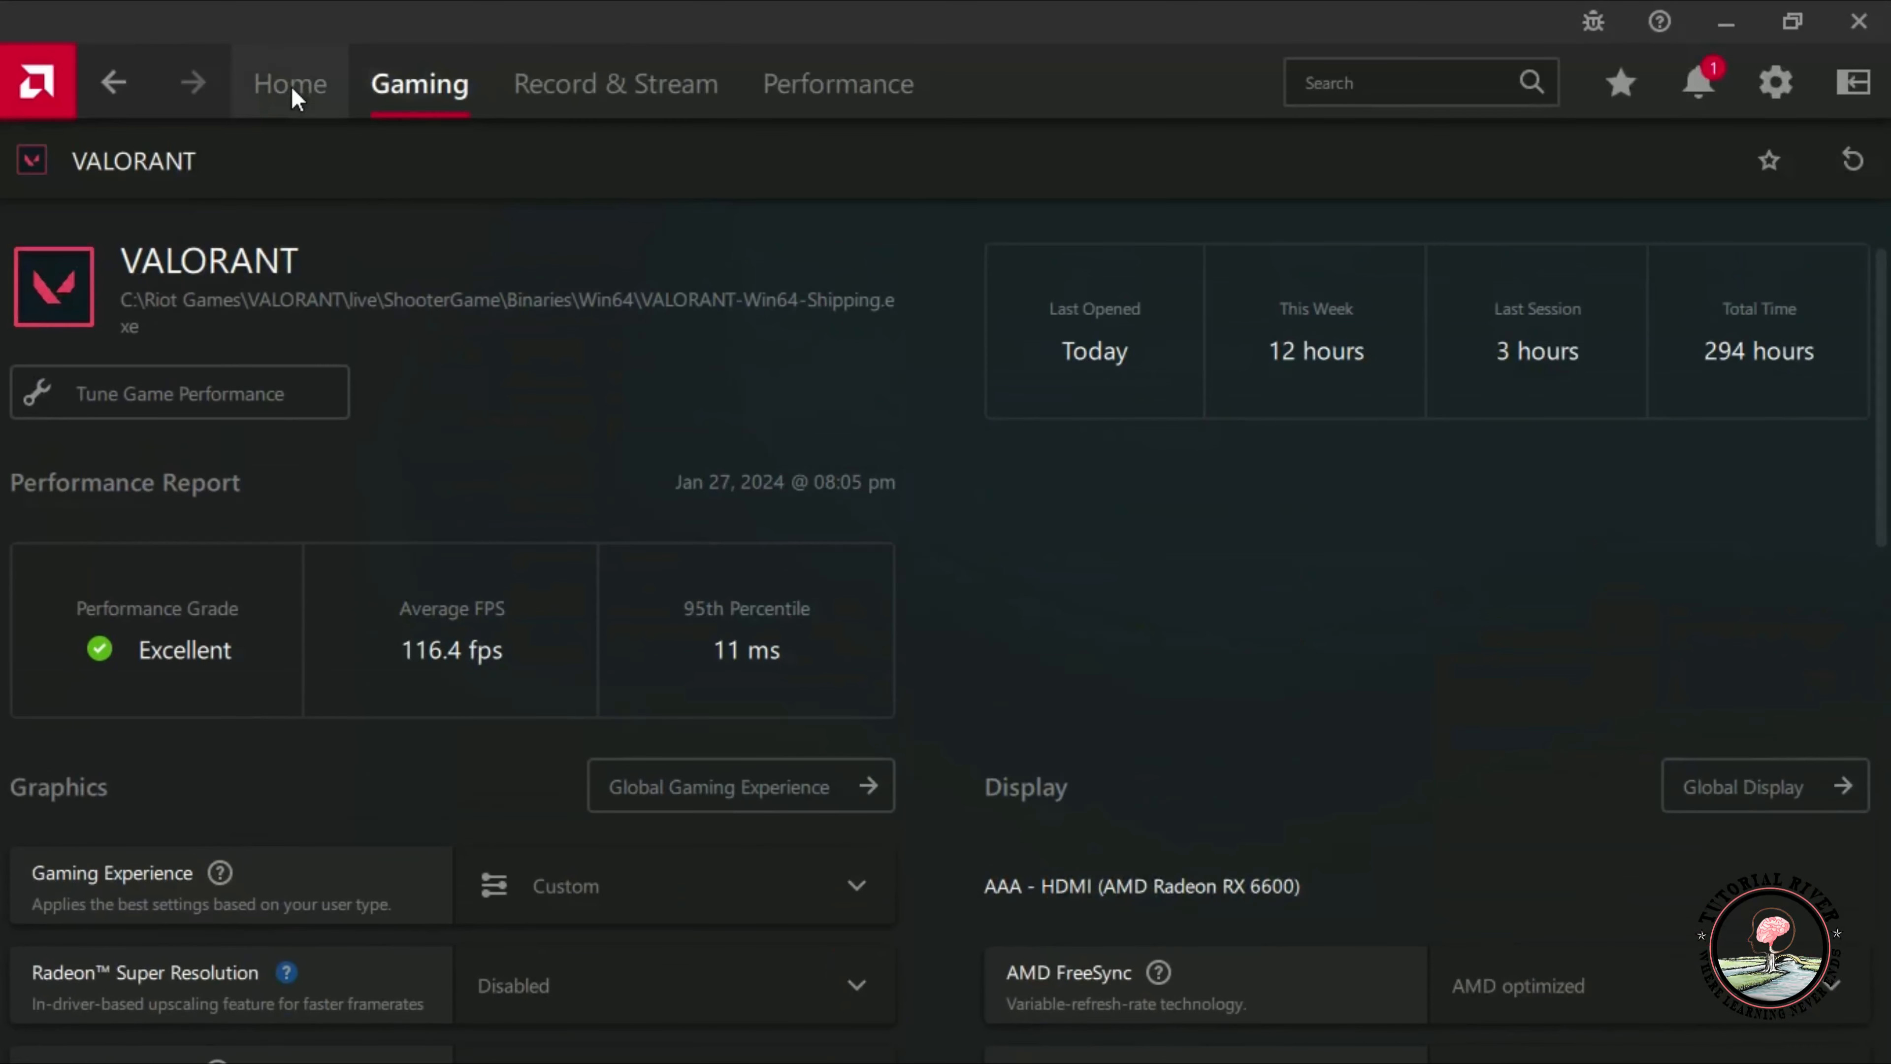
click(289, 83)
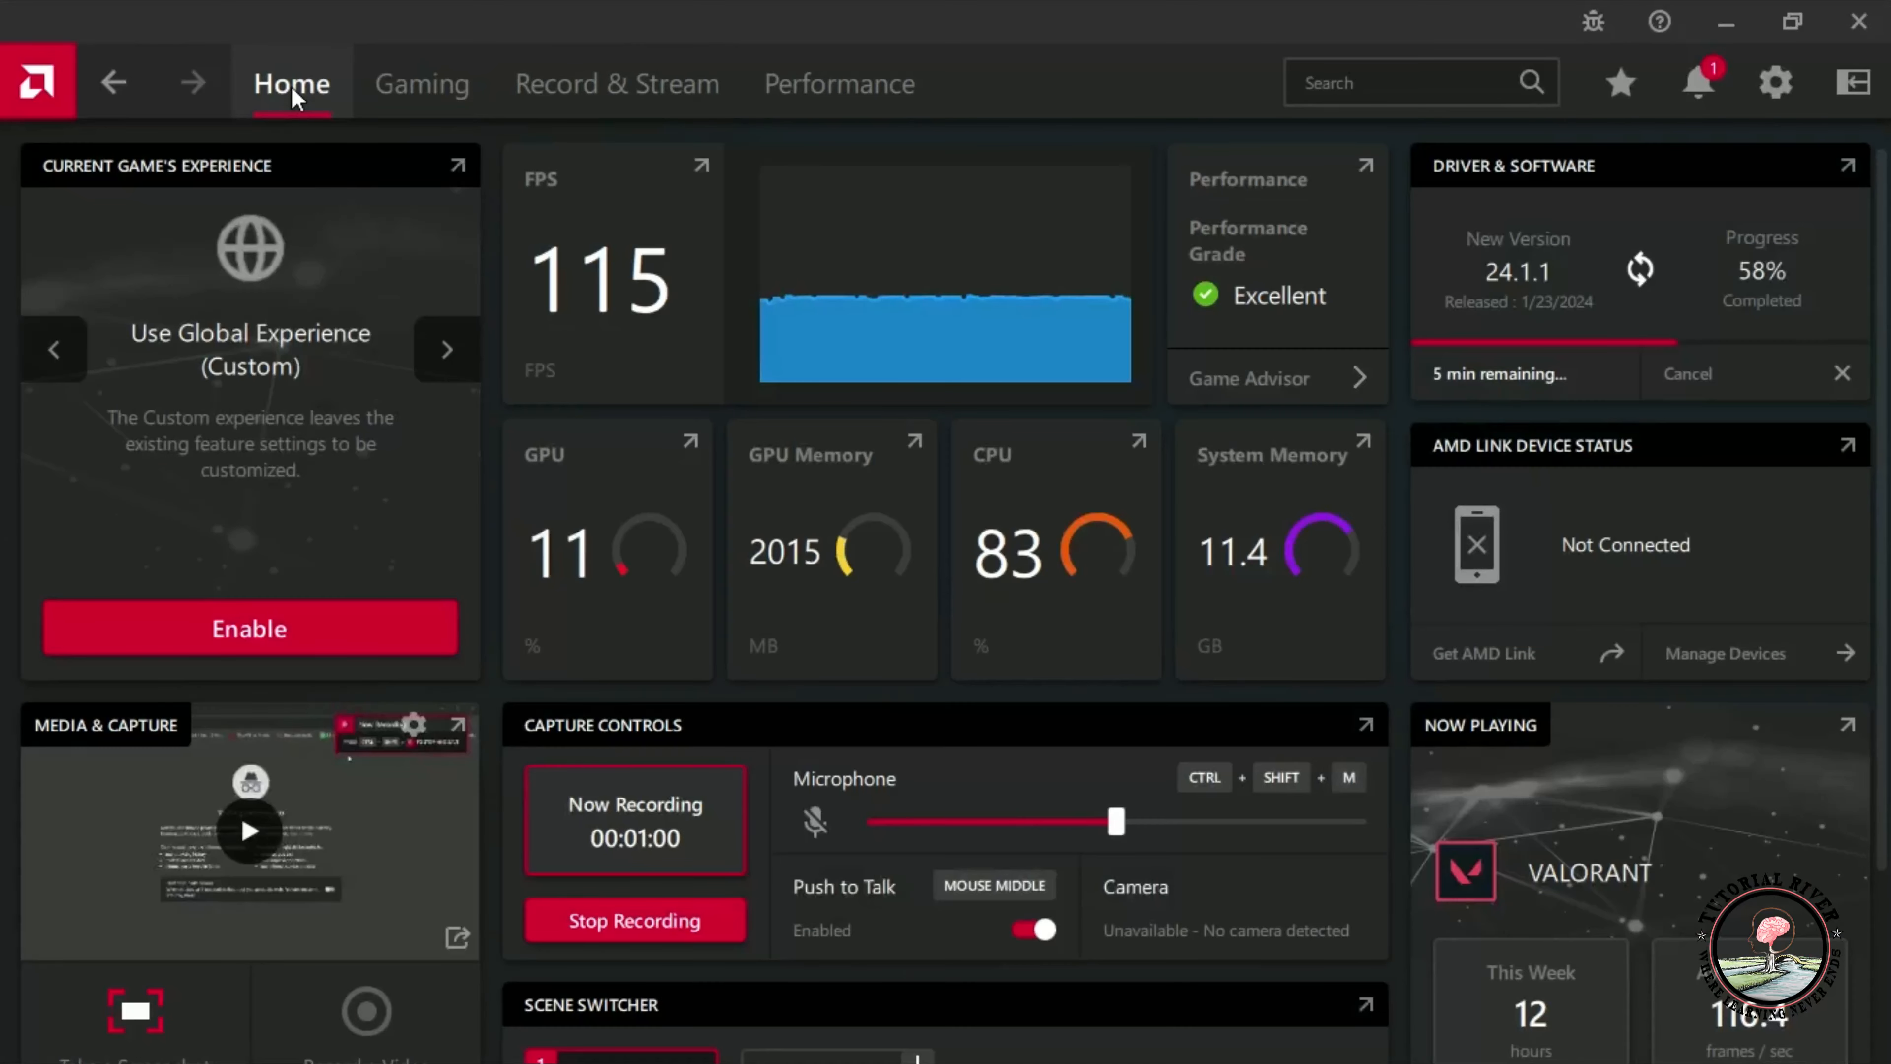